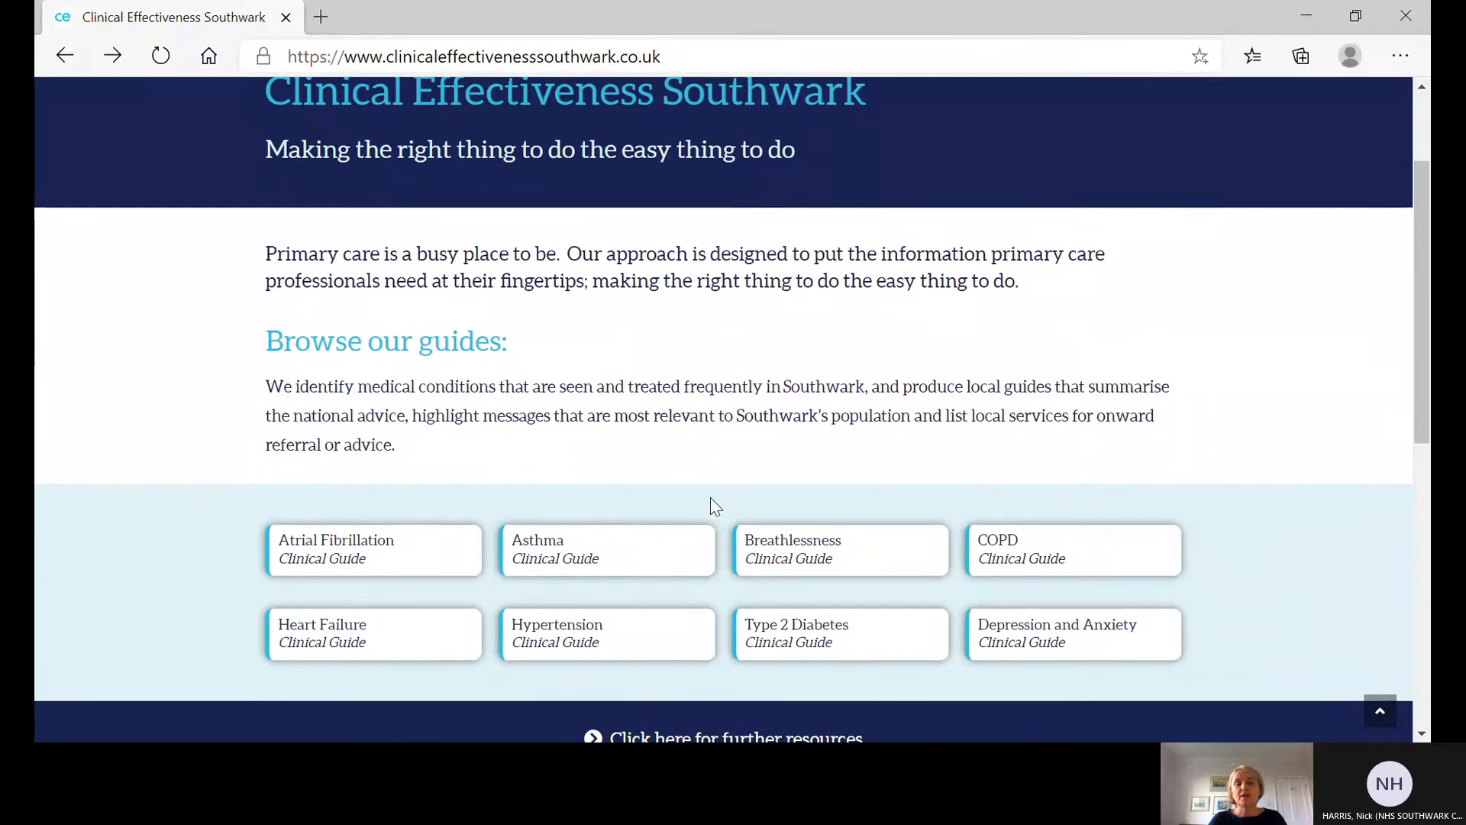
mouse_move(582, 502)
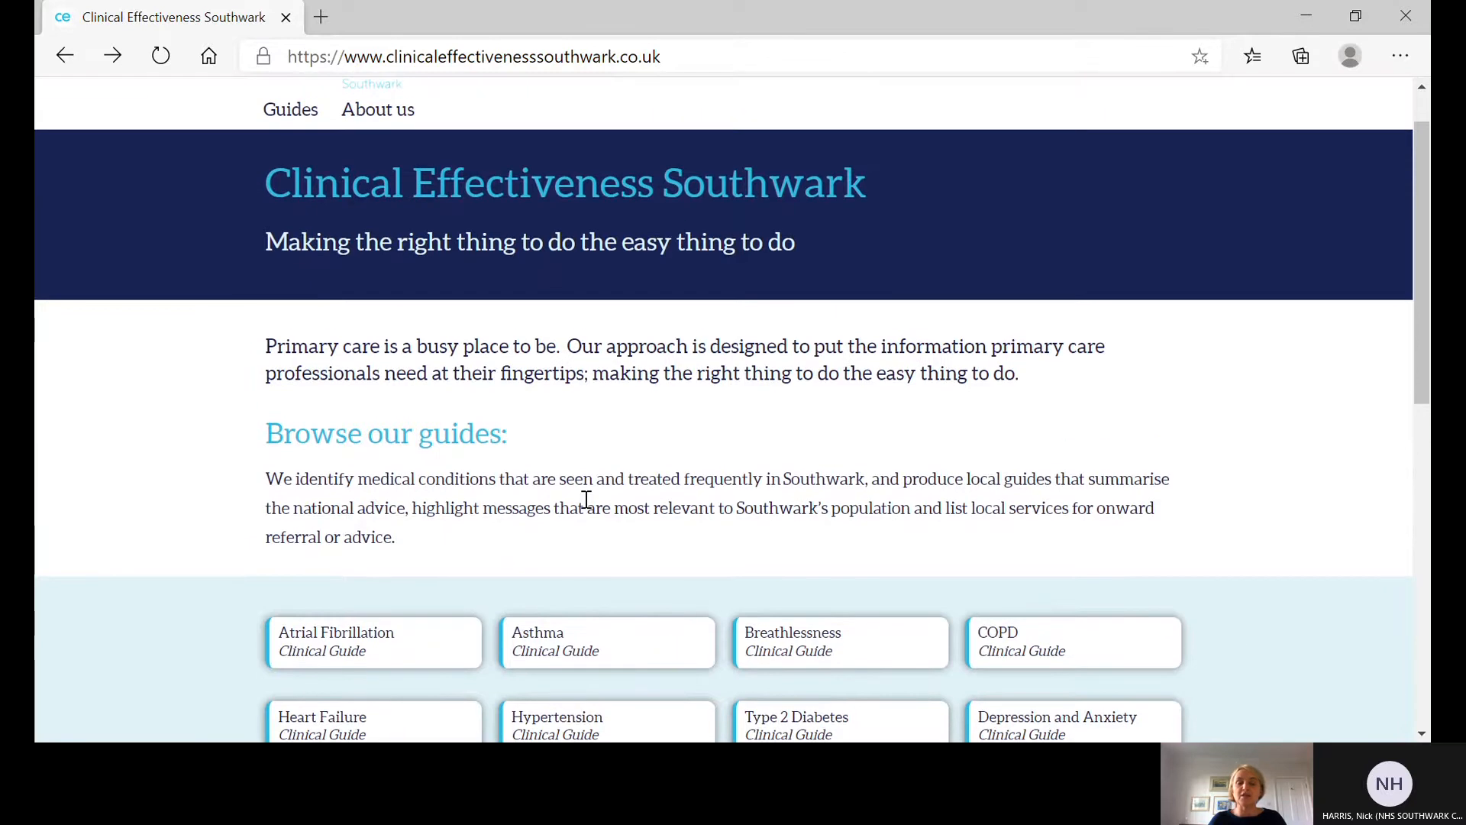
mouse_move(630, 621)
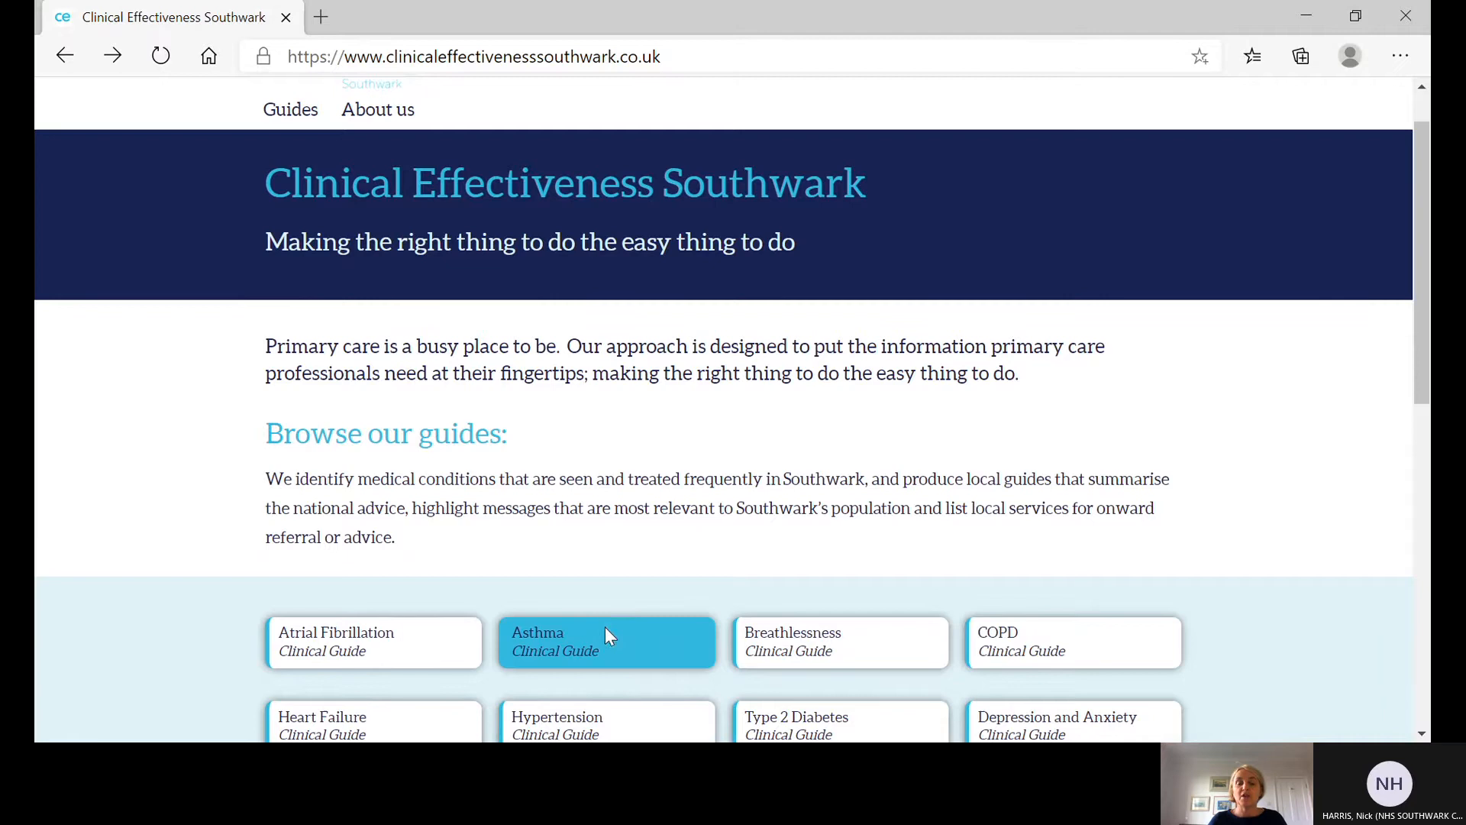
Step: Reach the CES Guides and Resources page via 'Click here for further resources'
scroll("down", 3)
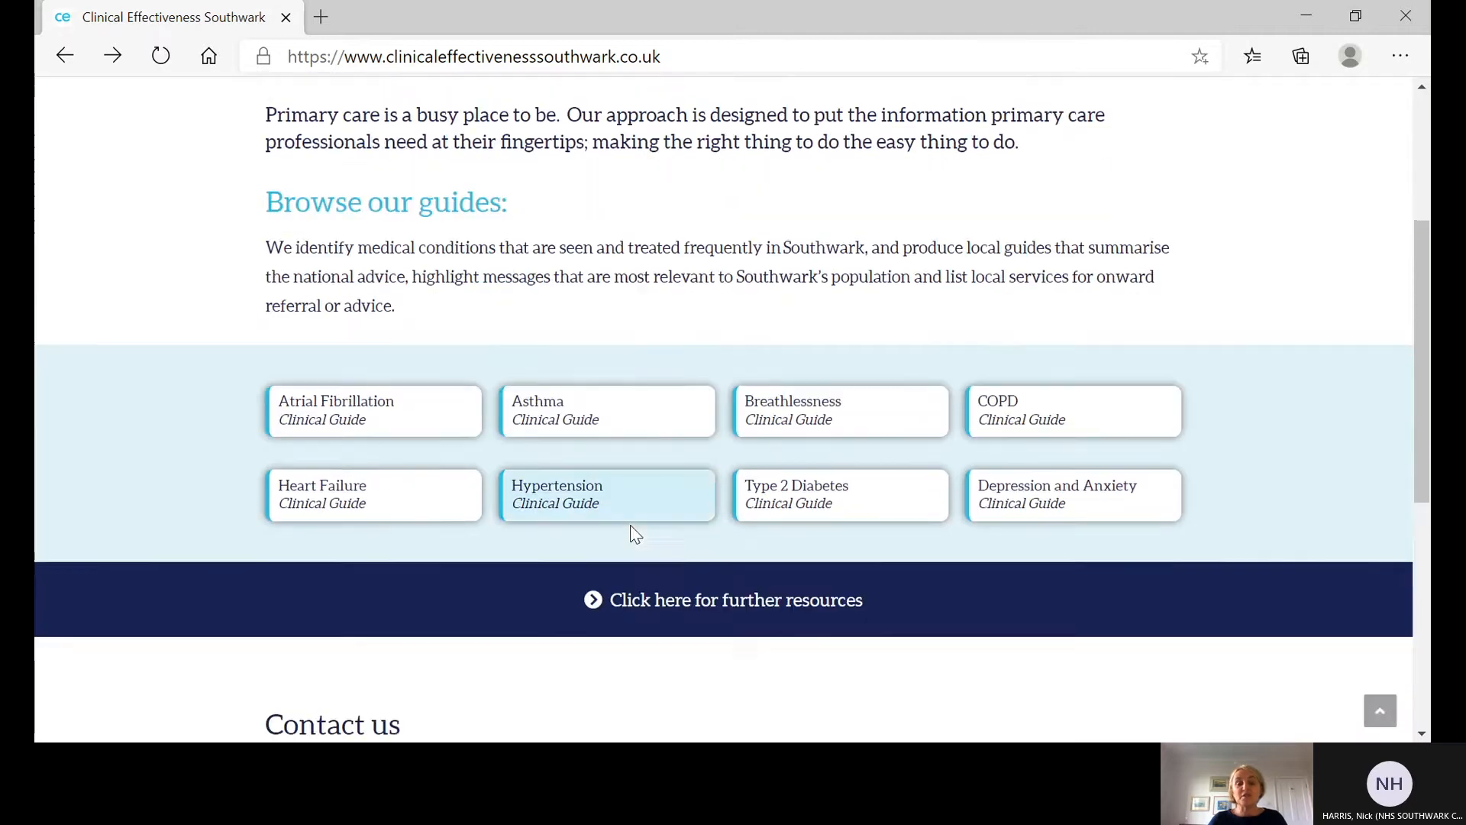
scroll("down", 3)
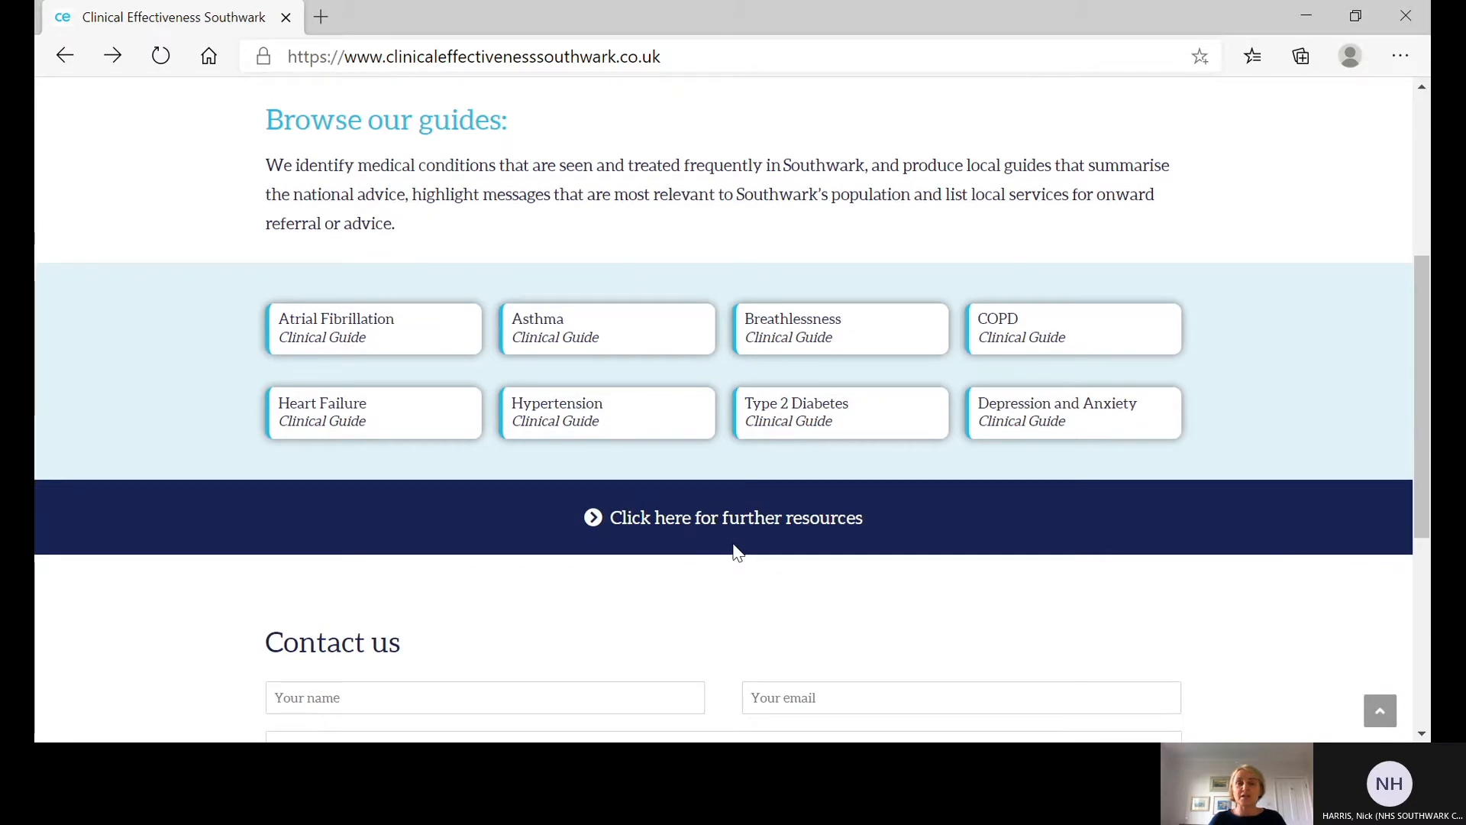
mouse_move(756, 551)
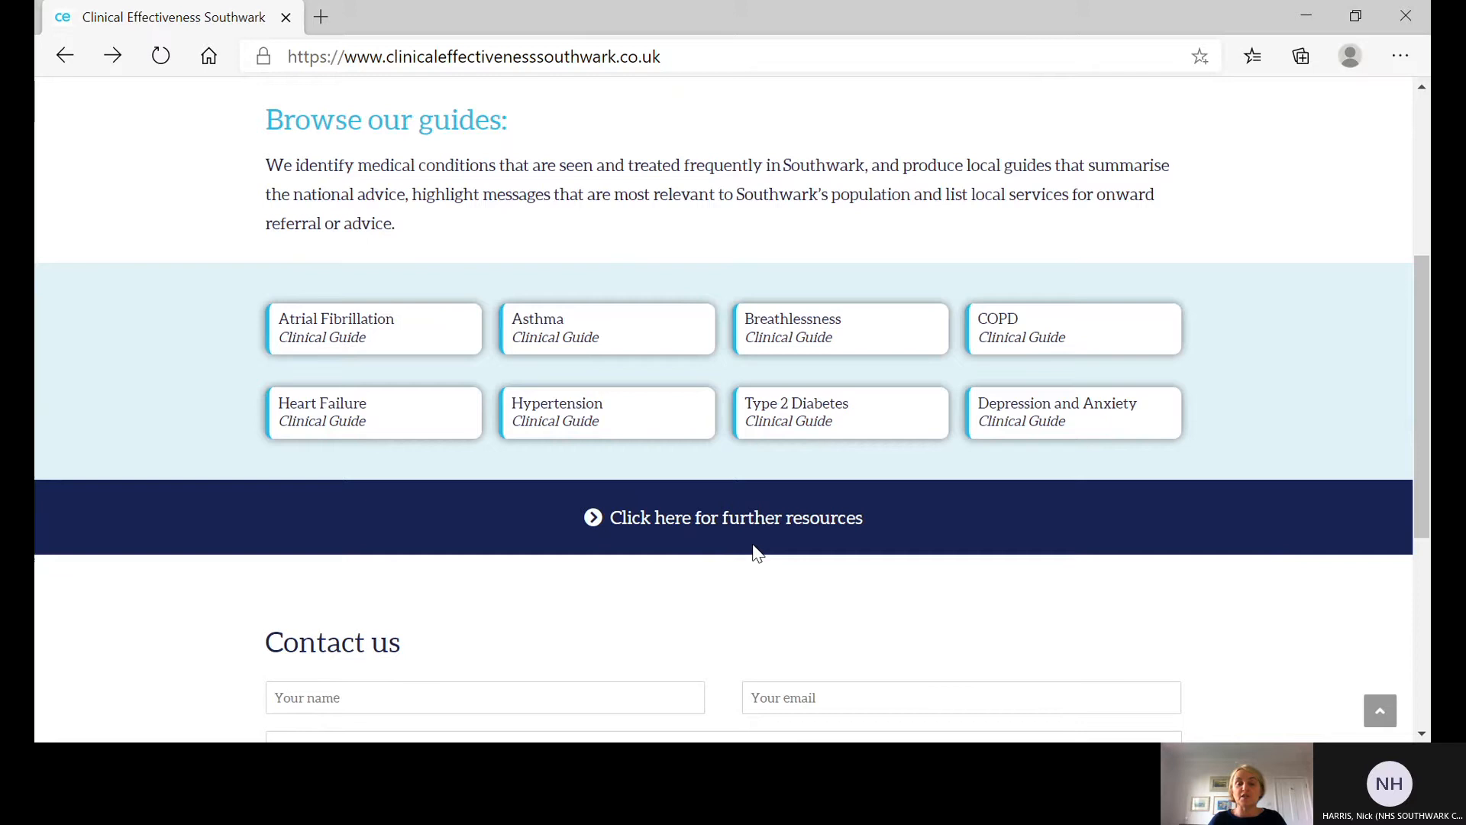
mouse_move(722, 571)
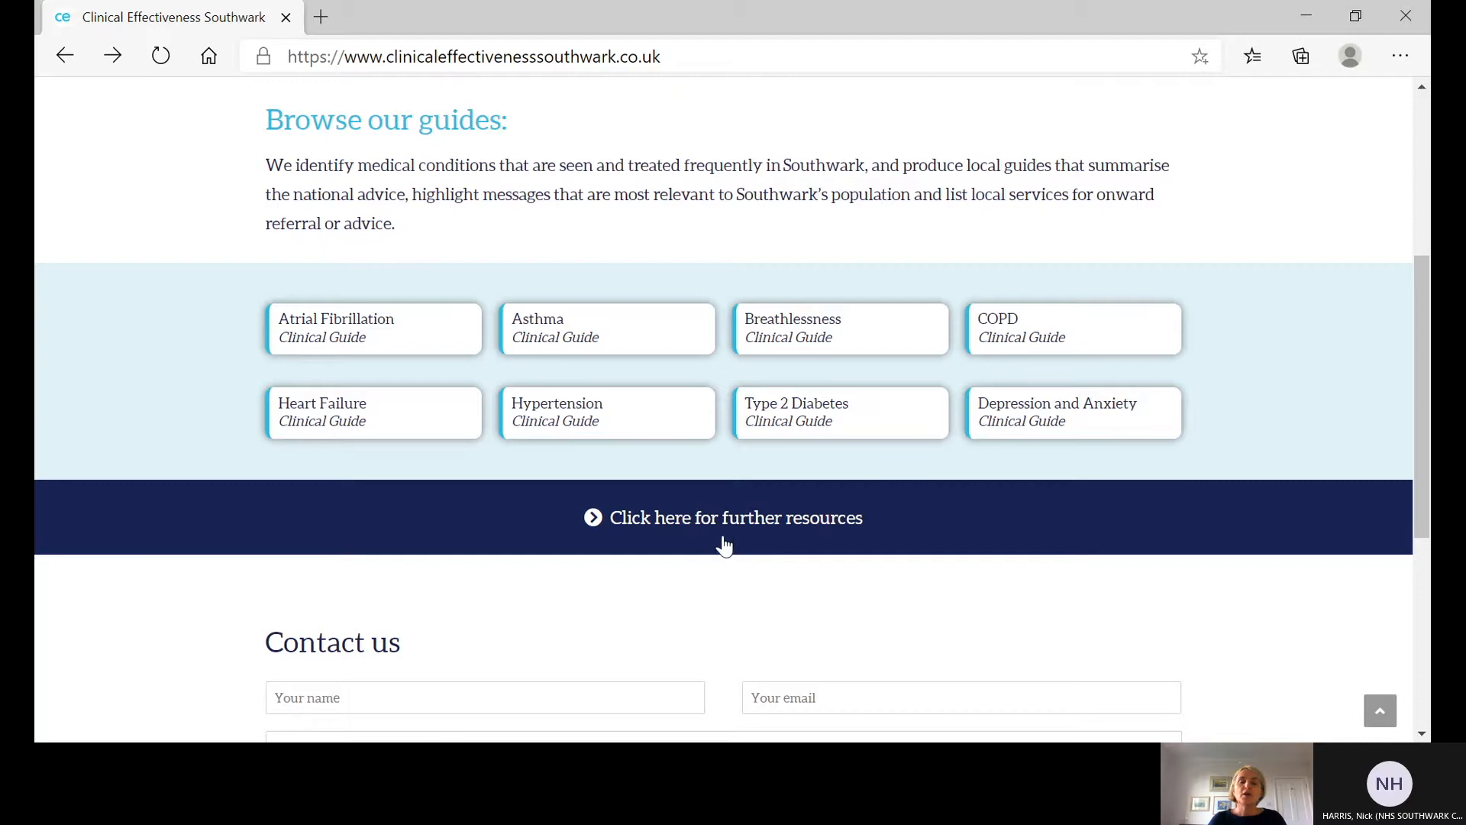
left_click(735, 518)
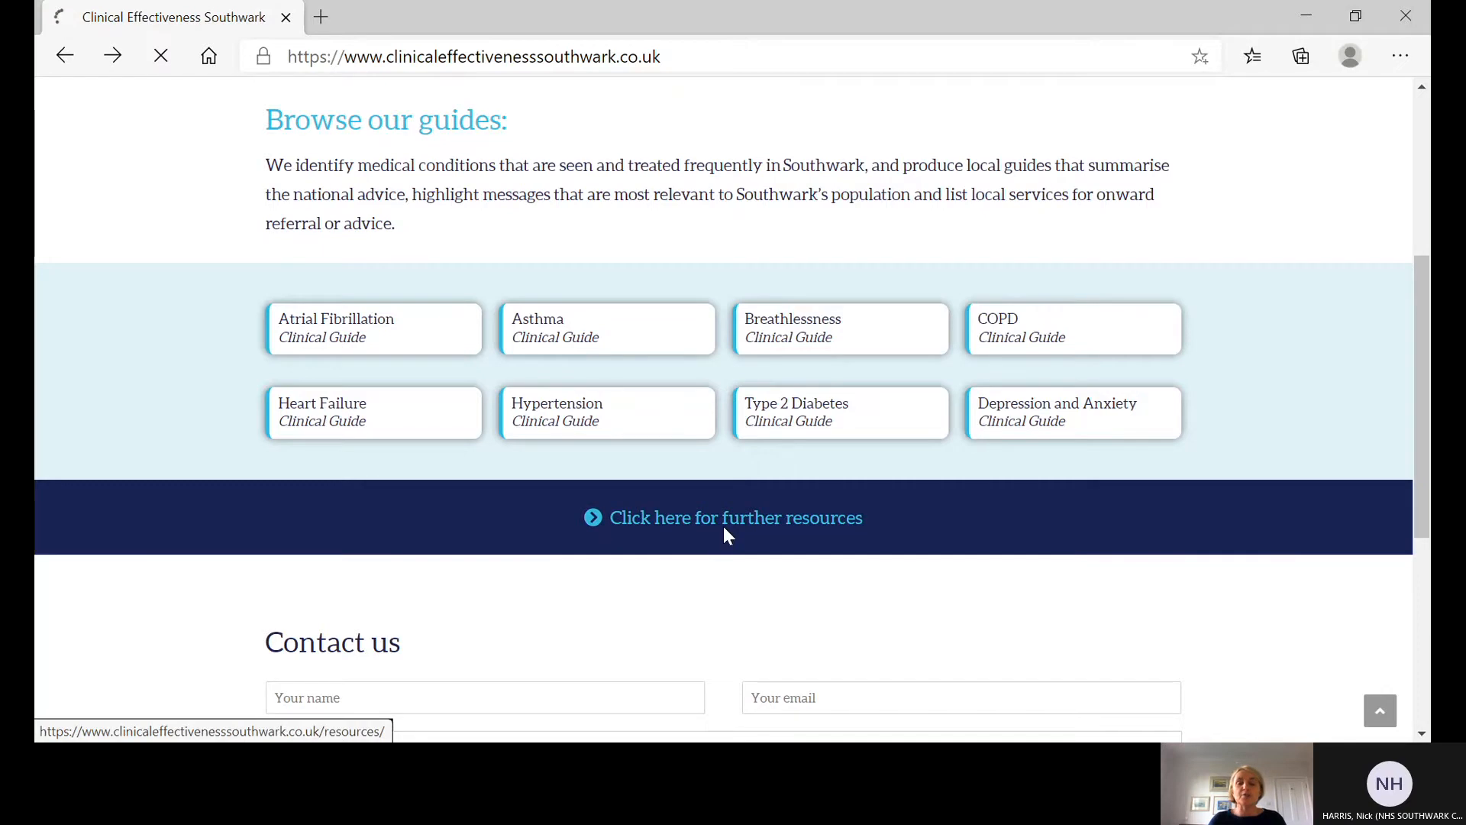
left_click(736, 518)
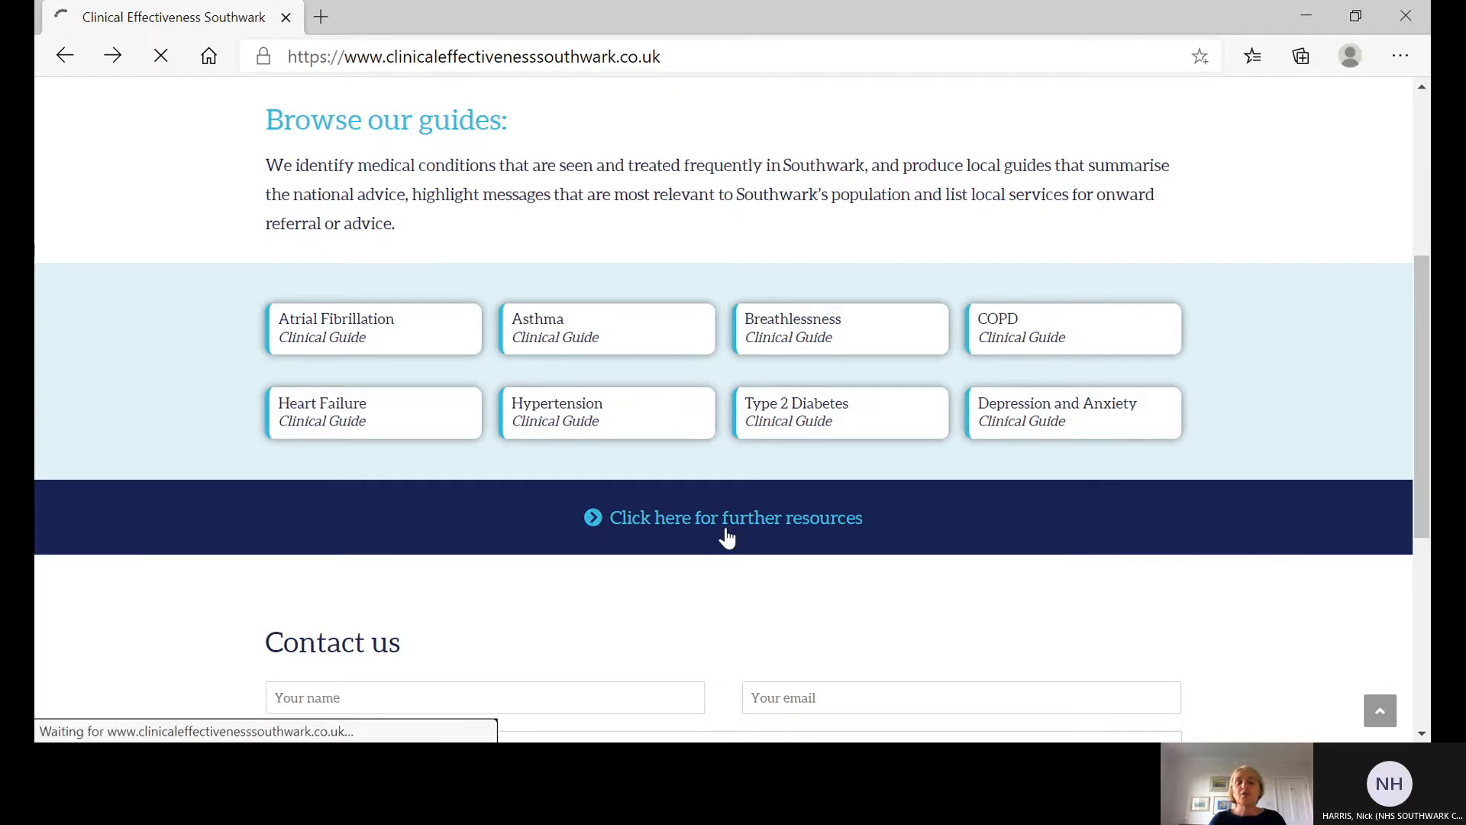
left_click(736, 518)
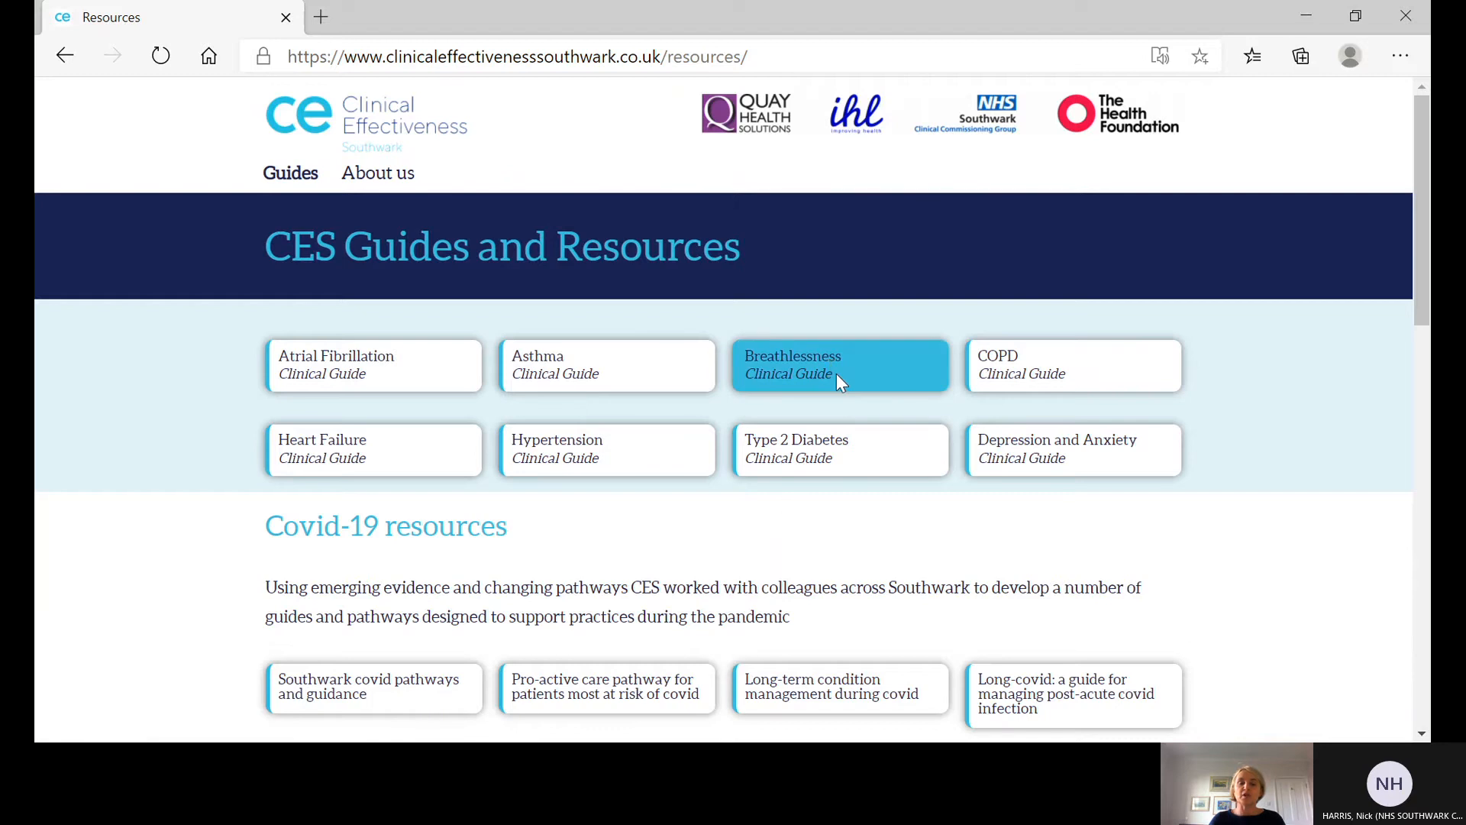
Step: Bring the 'CES updates in the context of Covid-19' section into view
scroll("down", 3)
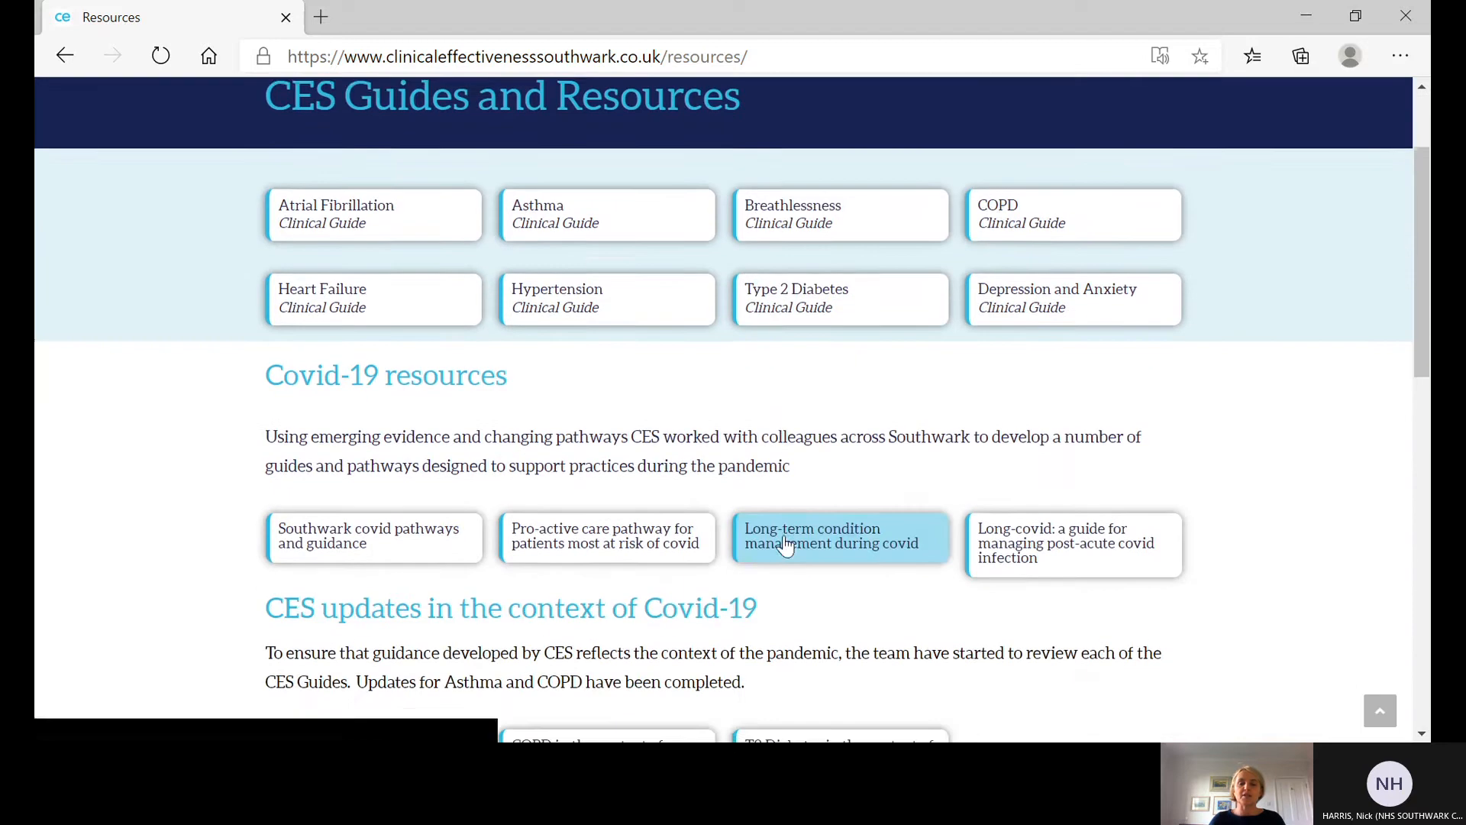
scroll("down", 3)
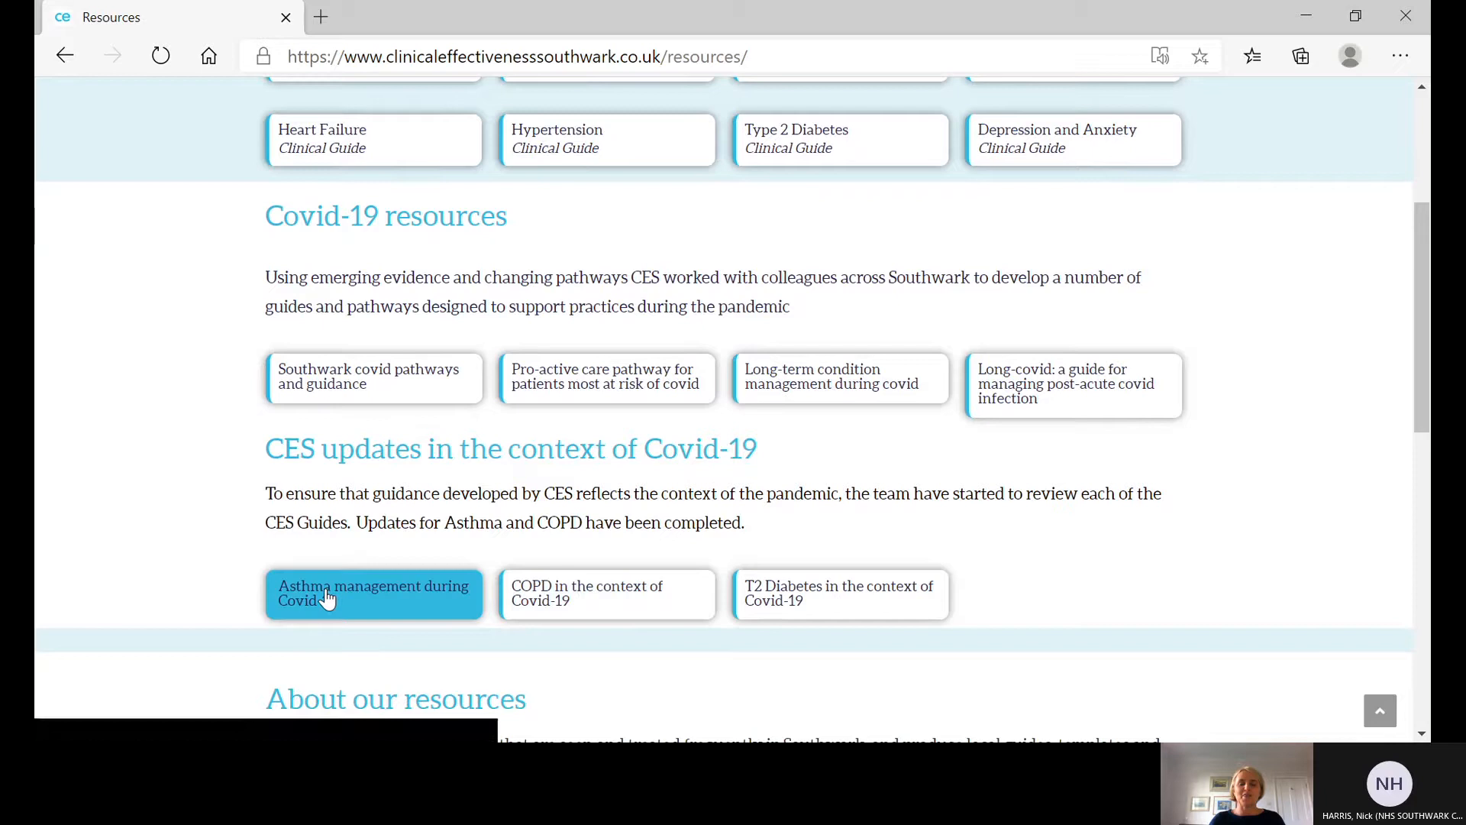
Step: Open the 'Asthma management during Covid-19' PDF guide in a new Edge tab
left_click(372, 593)
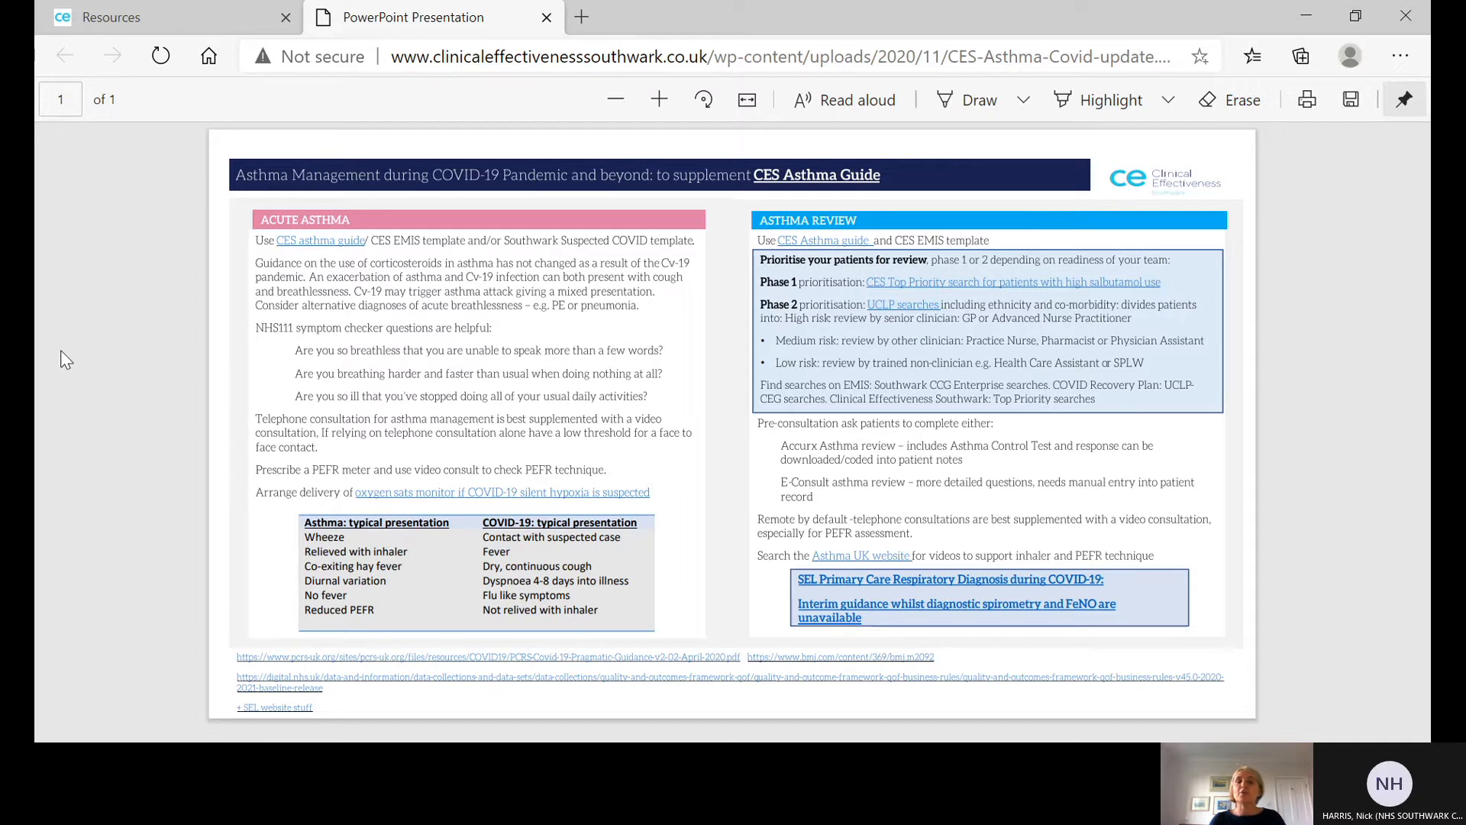
mouse_move(98, 527)
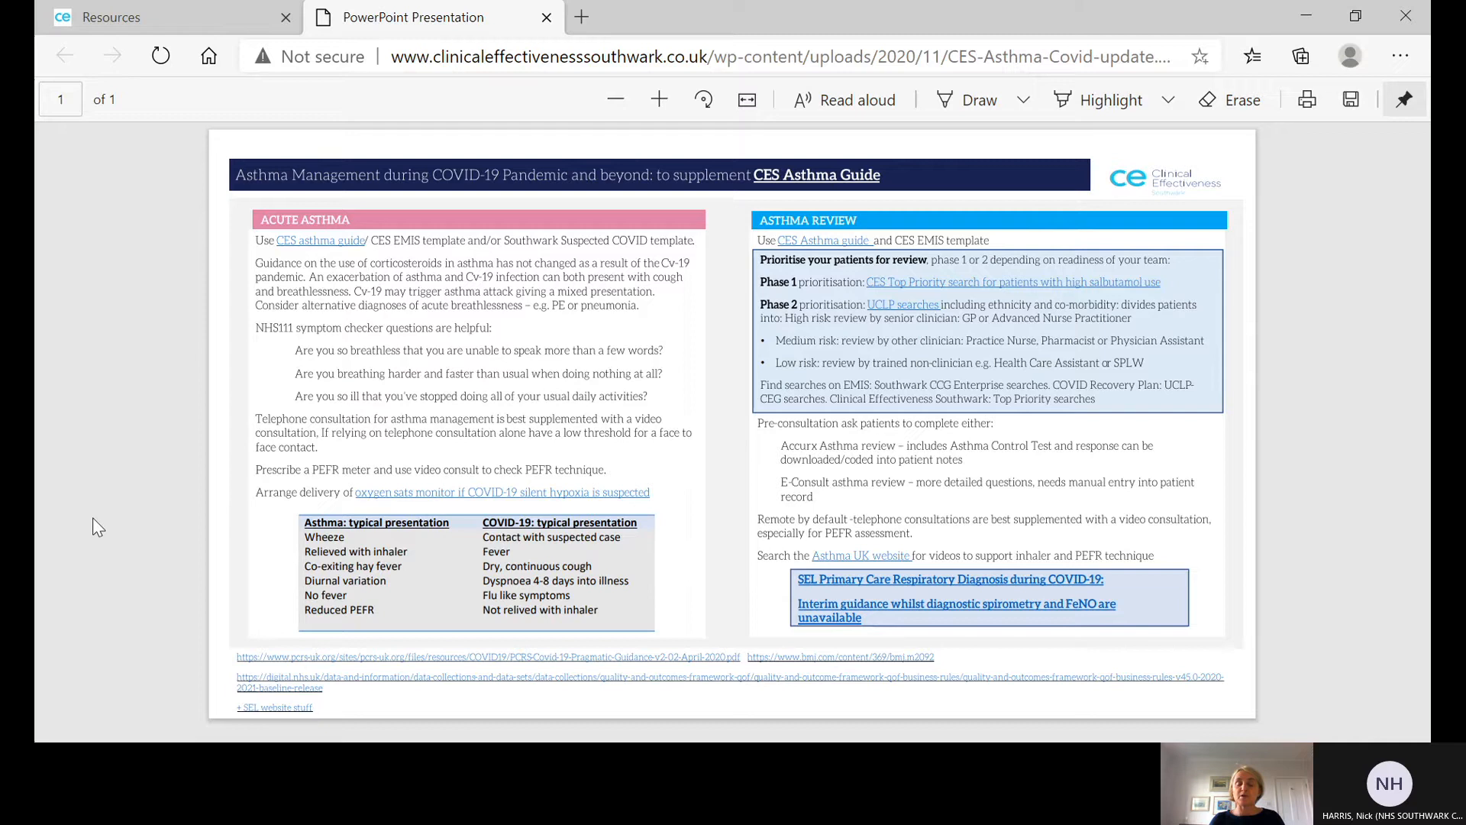